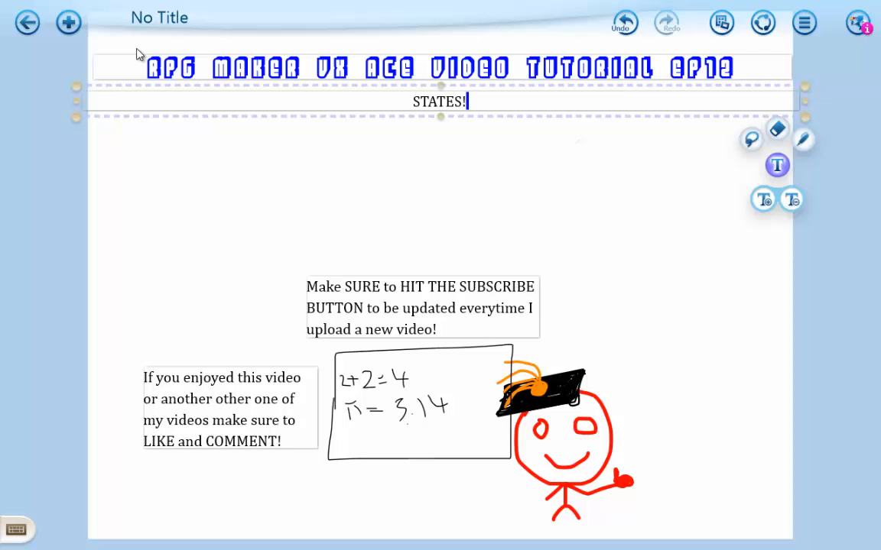
{"action": "mouse_move", "coordinate": [598, 82]}
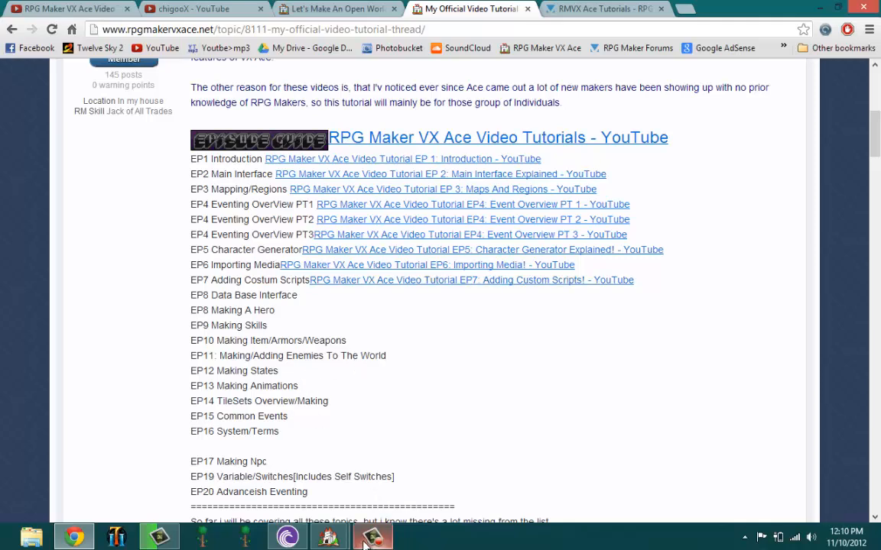
Switch from the whiteboard title page to the browser tab with the VX Ace tutorial thread
{"action": "left_click", "coordinate": [373, 535]}
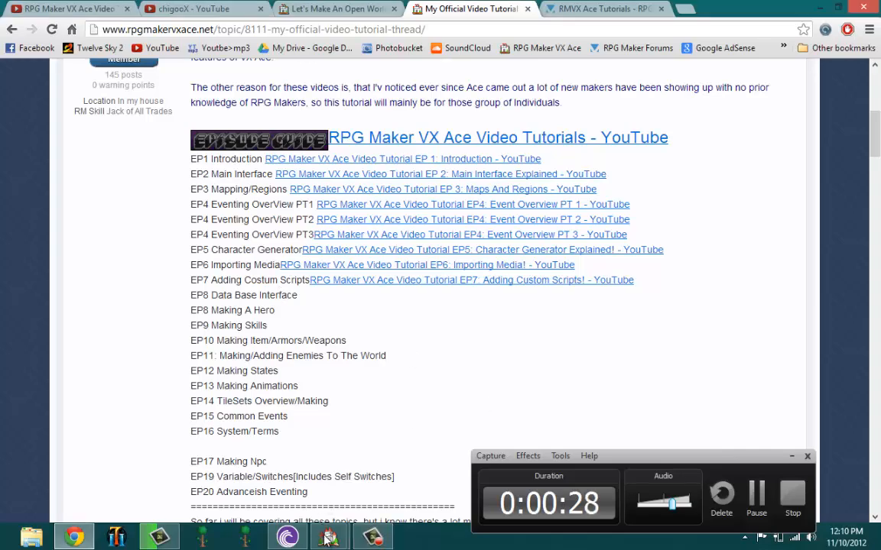
{"action": "left_click", "coordinate": [329, 535]}
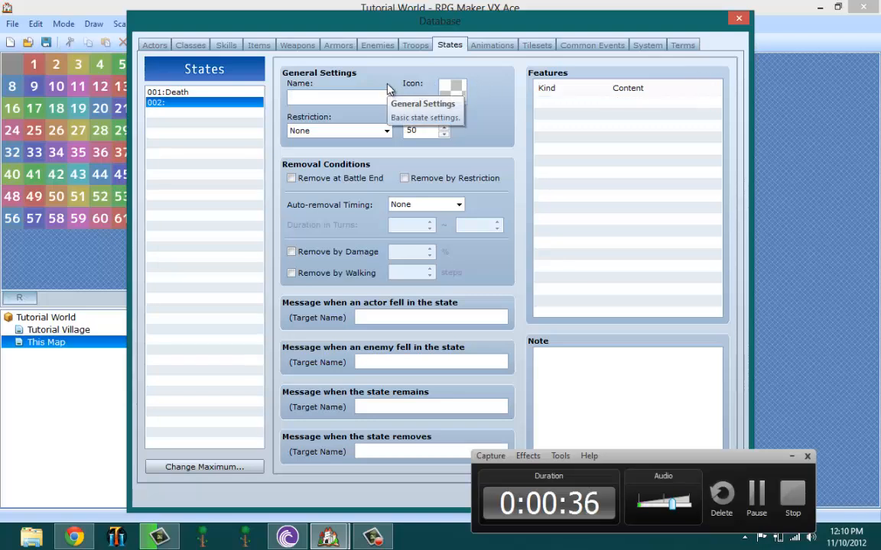
Name the second state 'This state' and assign it a pink icon from the picker
{"action": "type", "text": "This state"}
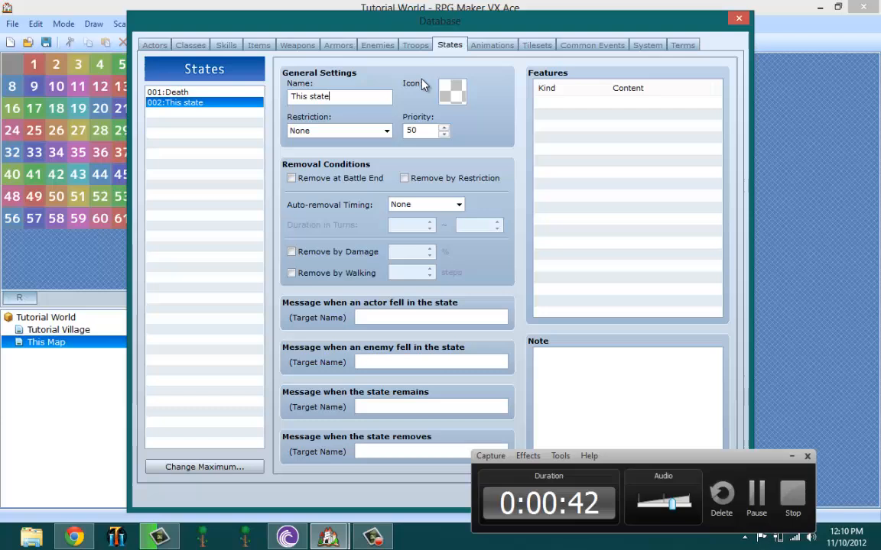
{"action": "left_click", "coordinate": [452, 91]}
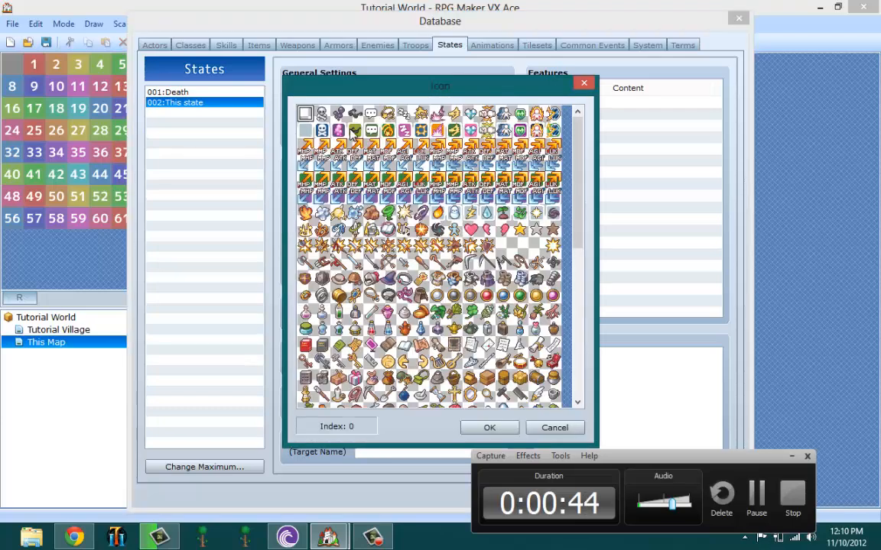
{"action": "left_click", "coordinate": [489, 428]}
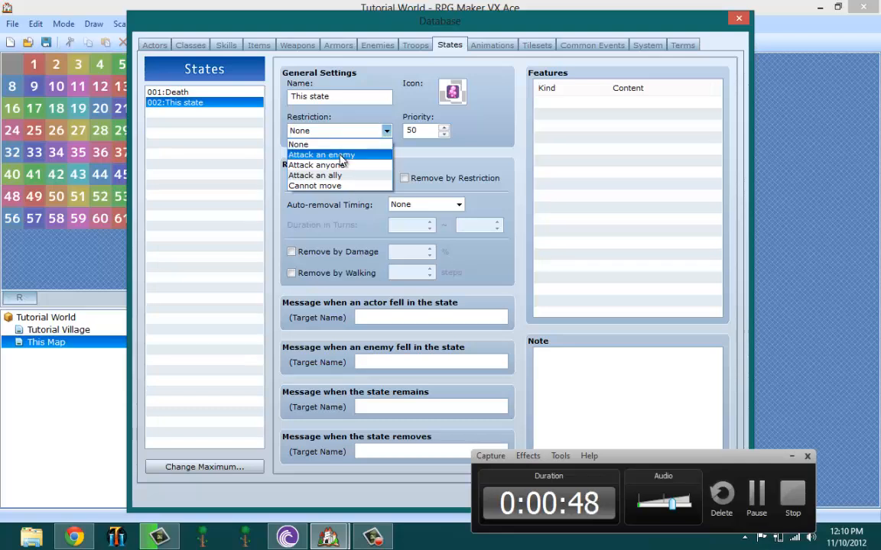
{"action": "left_click", "coordinate": [298, 143]}
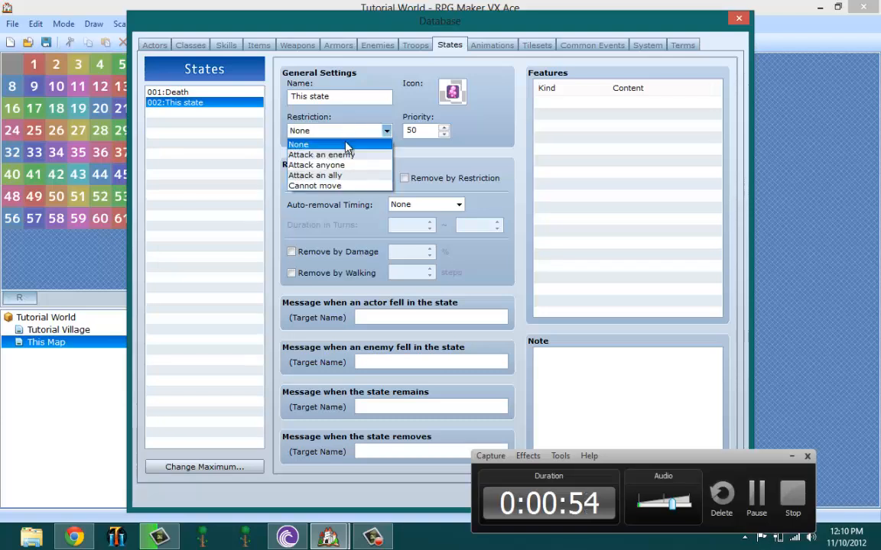
{"action": "mouse_move", "coordinate": [336, 154]}
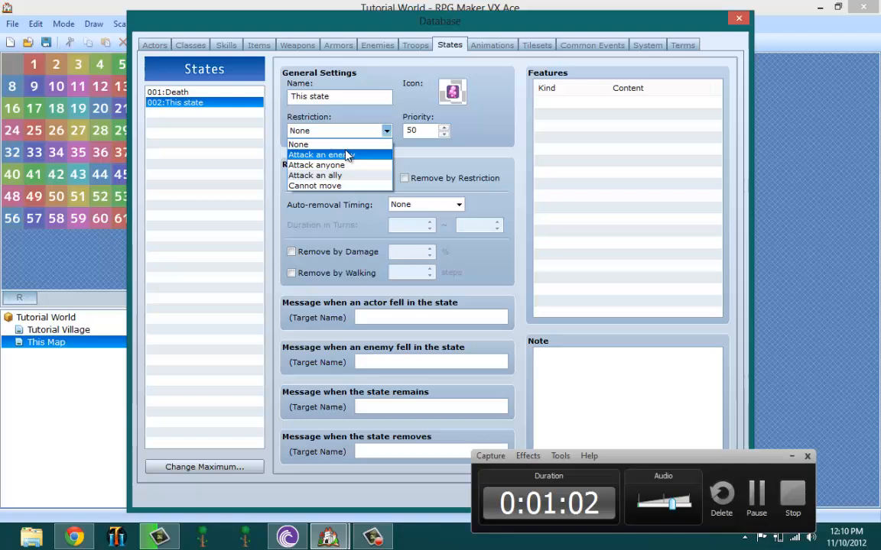
{"action": "mouse_move", "coordinate": [355, 174]}
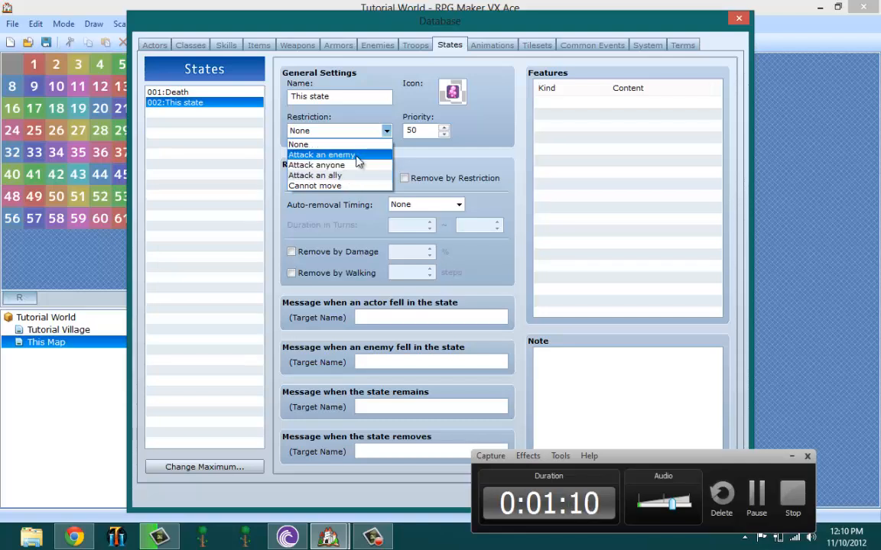
{"action": "mouse_move", "coordinate": [341, 186]}
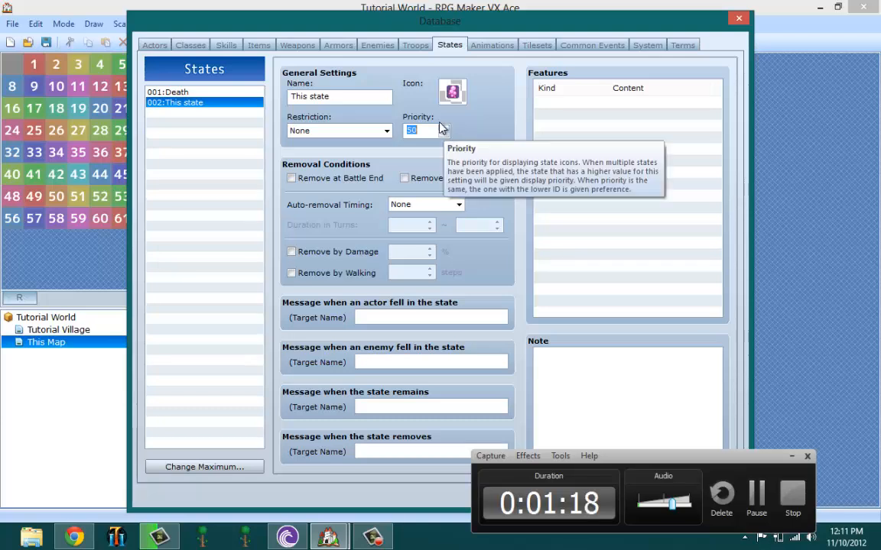
{"action": "mouse_move", "coordinate": [443, 128]}
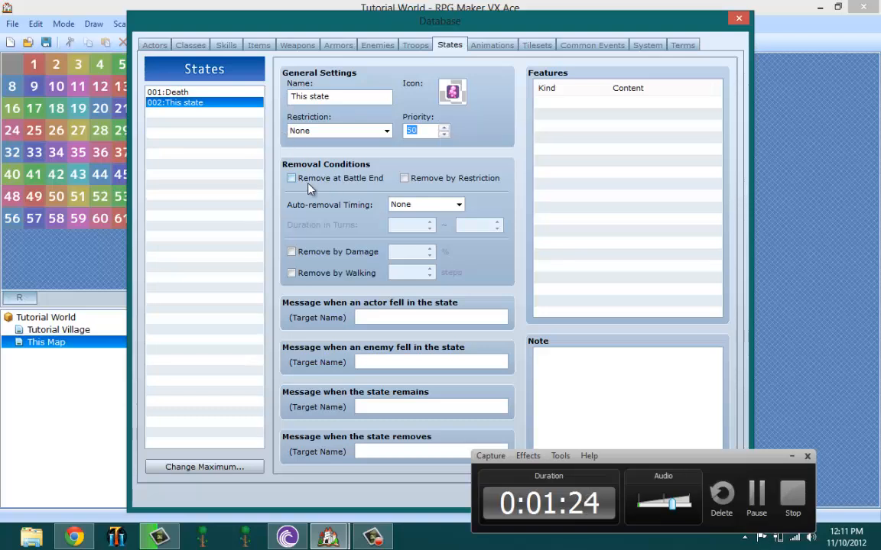
{"action": "mouse_move", "coordinate": [337, 190]}
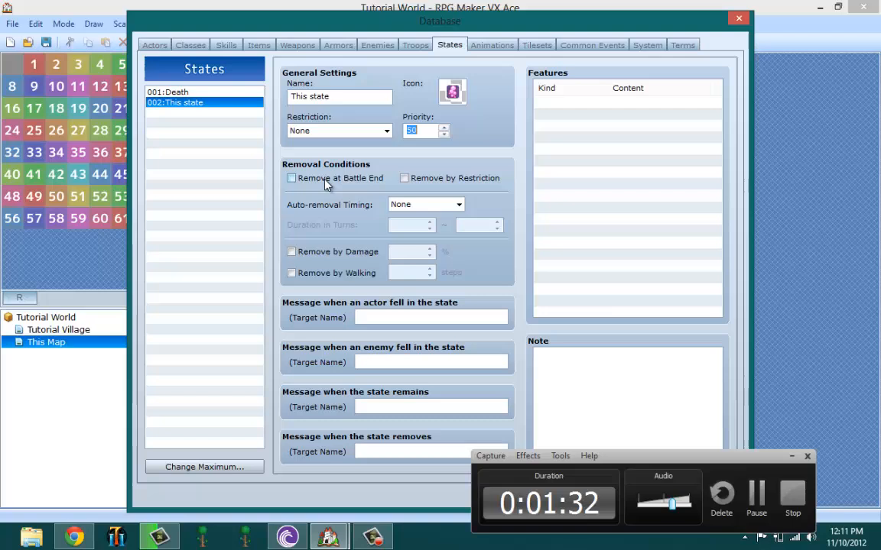
{"action": "mouse_move", "coordinate": [352, 185]}
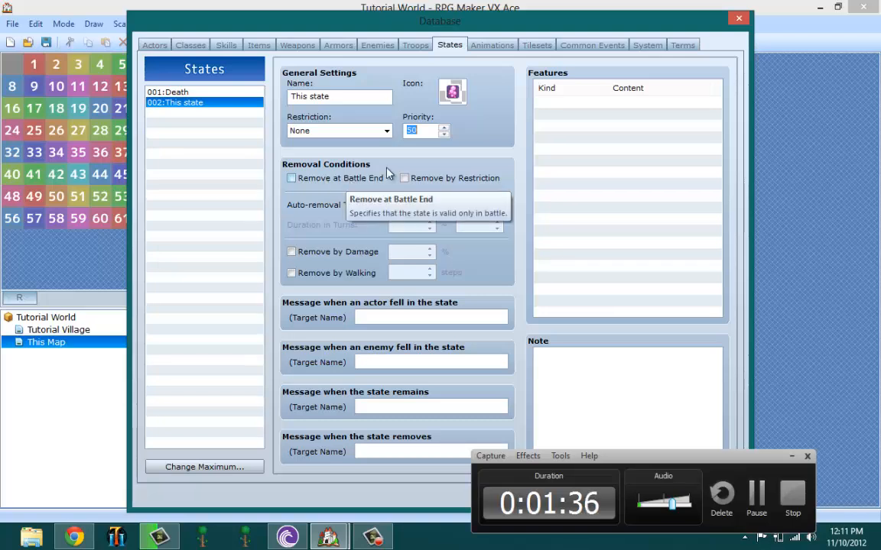
{"action": "mouse_move", "coordinate": [425, 187]}
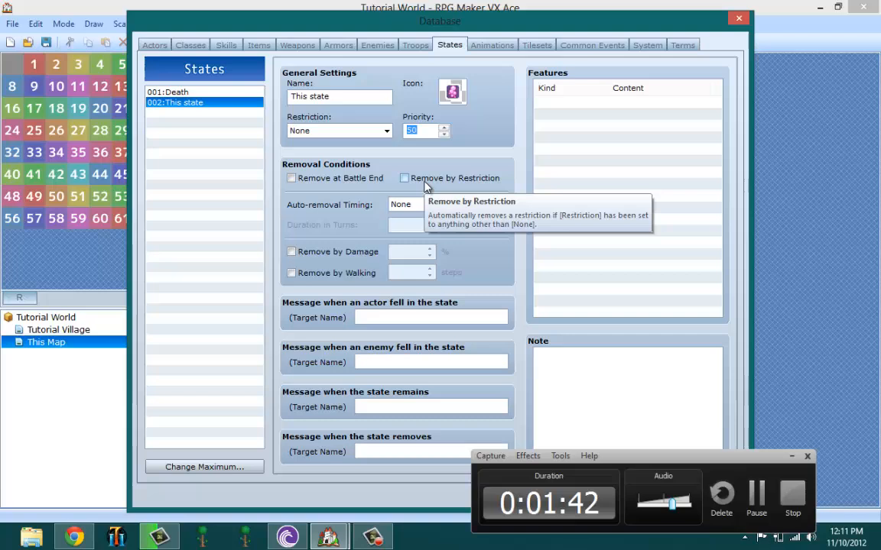
{"action": "mouse_move", "coordinate": [367, 200]}
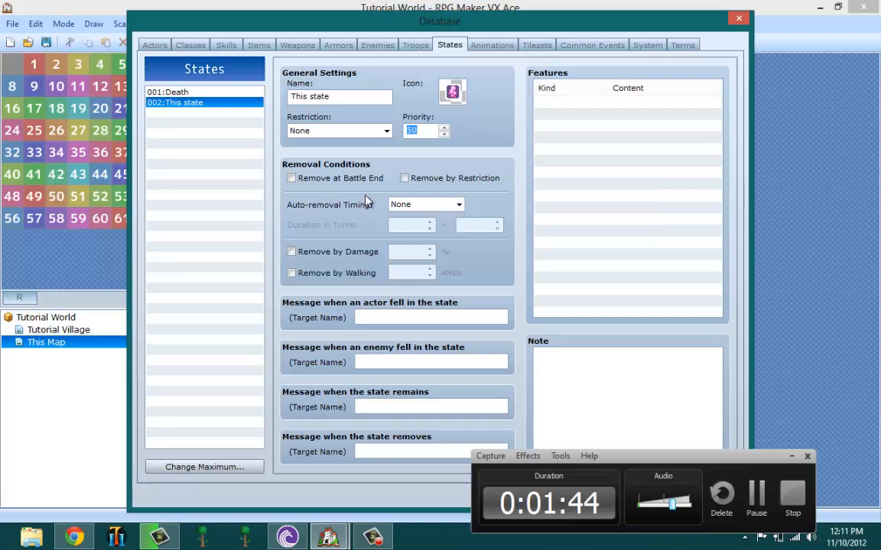
{"action": "mouse_move", "coordinate": [370, 214]}
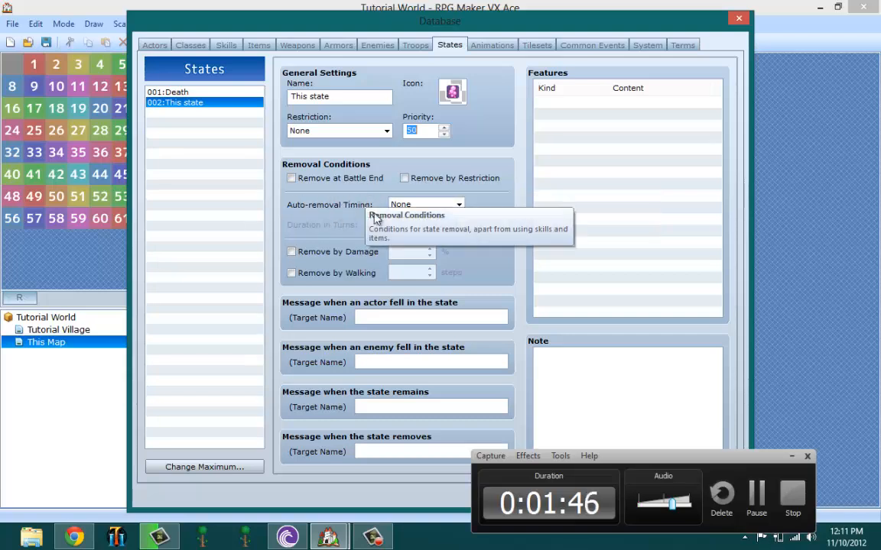
{"action": "mouse_move", "coordinate": [401, 207]}
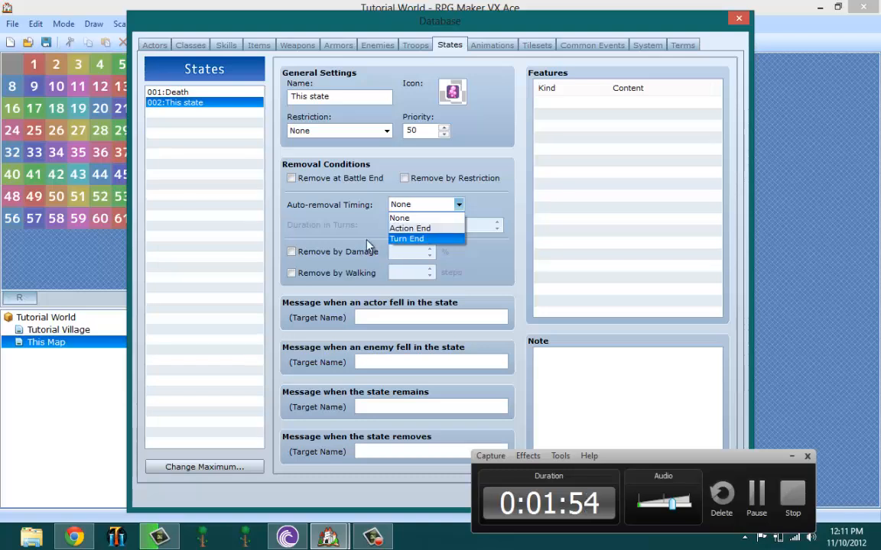
{"action": "mouse_move", "coordinate": [415, 228]}
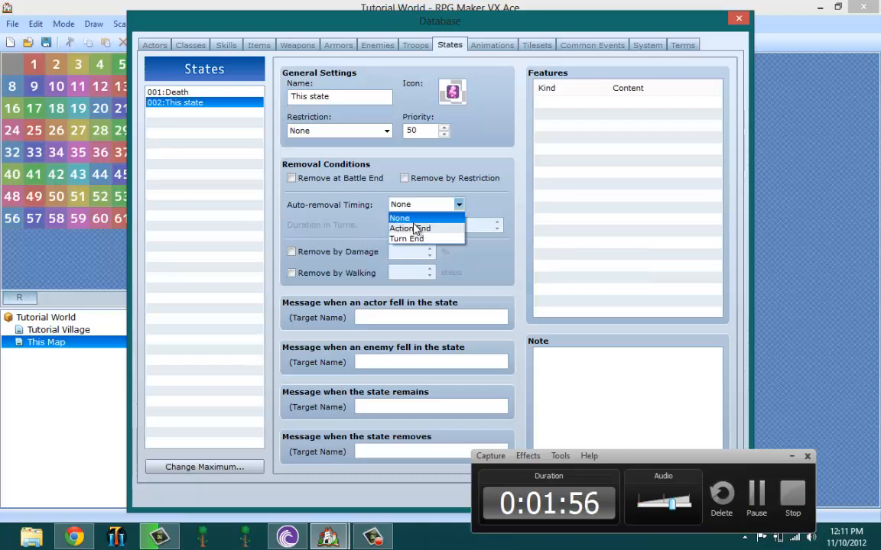
Leave auto-removal timing at None and make the state removed by walking after 25 steps
{"action": "left_click", "coordinate": [410, 228]}
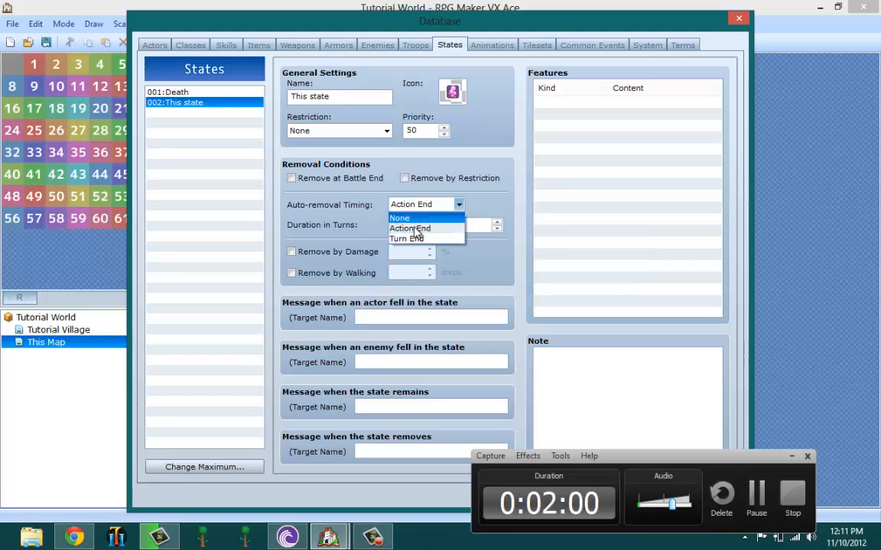
{"action": "left_click", "coordinate": [400, 217]}
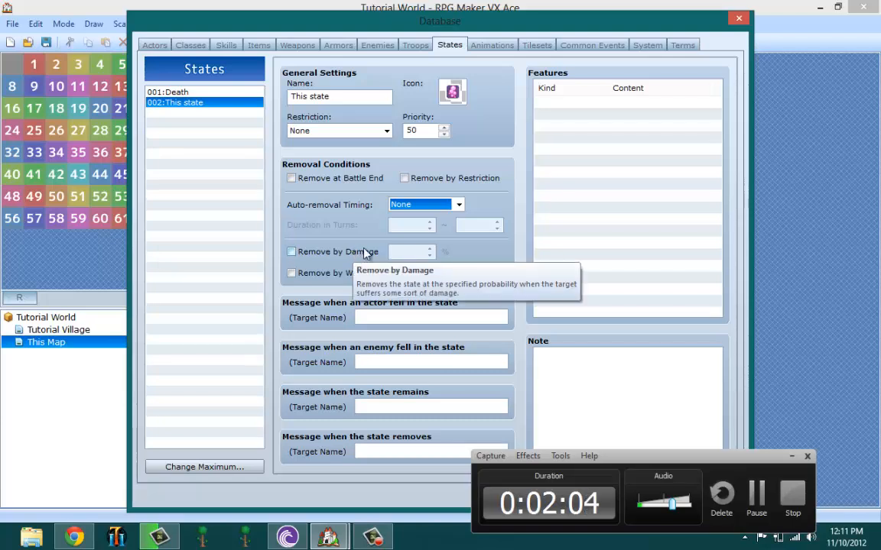
{"action": "mouse_move", "coordinate": [386, 256]}
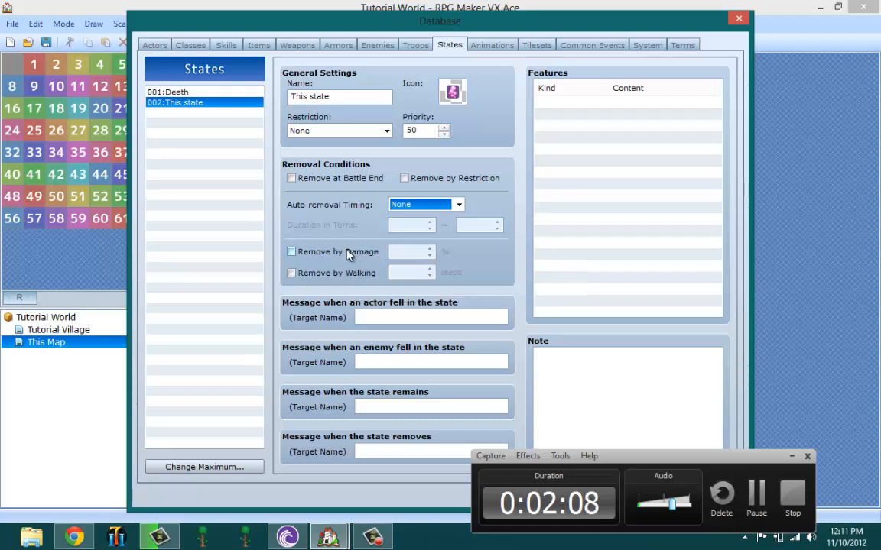
{"action": "left_click", "coordinate": [290, 250]}
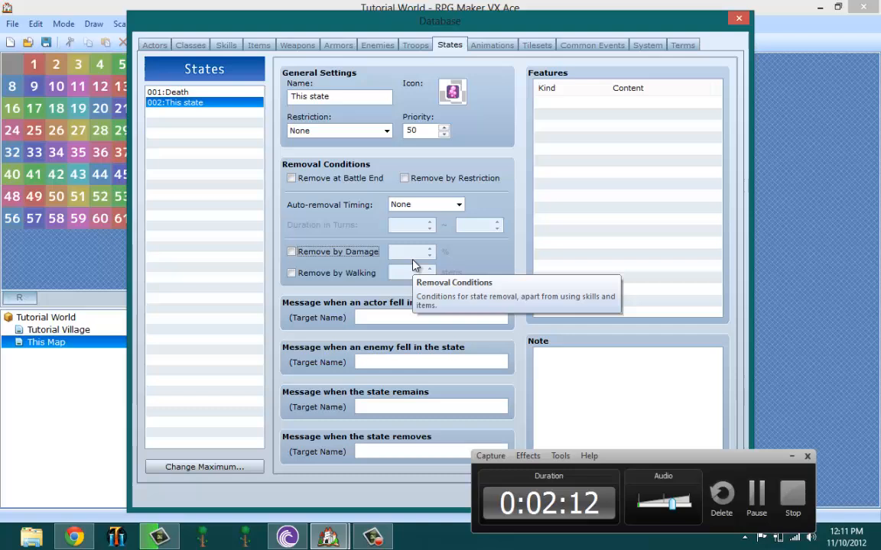
{"action": "mouse_move", "coordinate": [306, 283]}
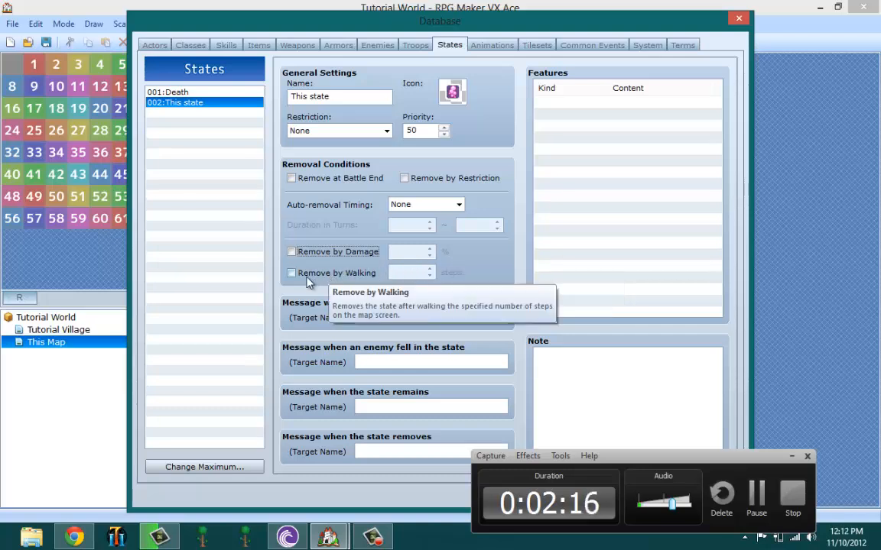
{"action": "left_click", "coordinate": [291, 272]}
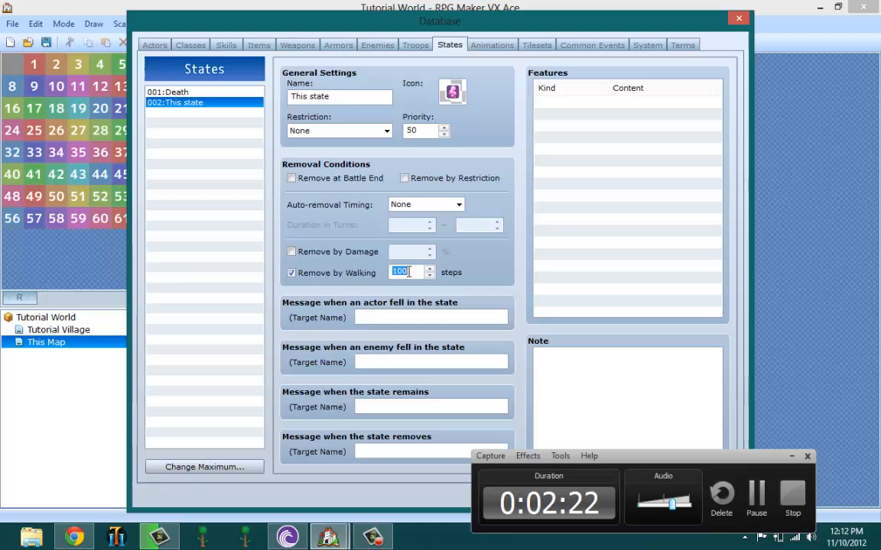
{"action": "type", "text": "25"}
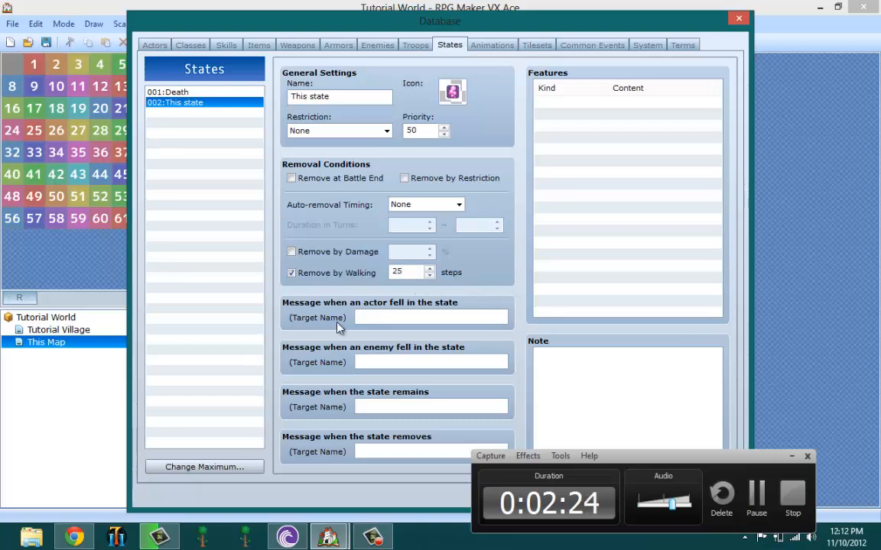
{"action": "mouse_move", "coordinate": [357, 318]}
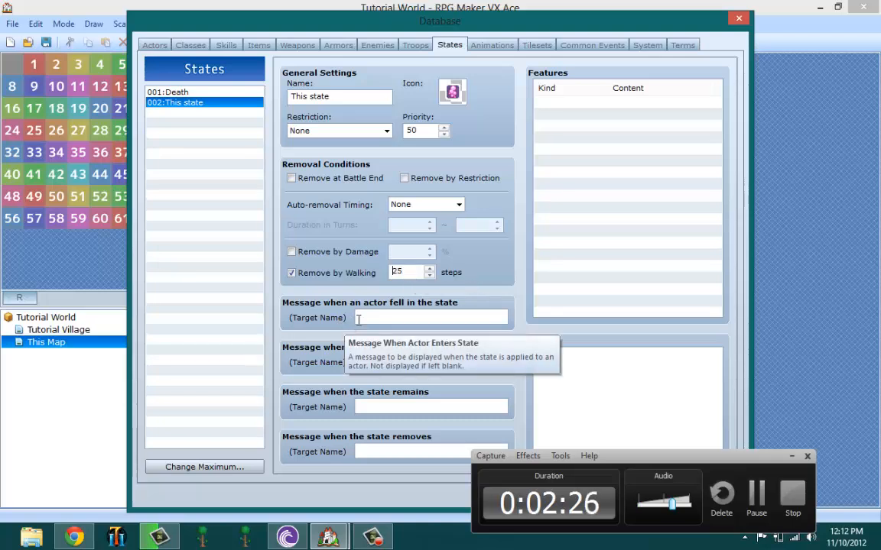
{"action": "mouse_move", "coordinate": [375, 294]}
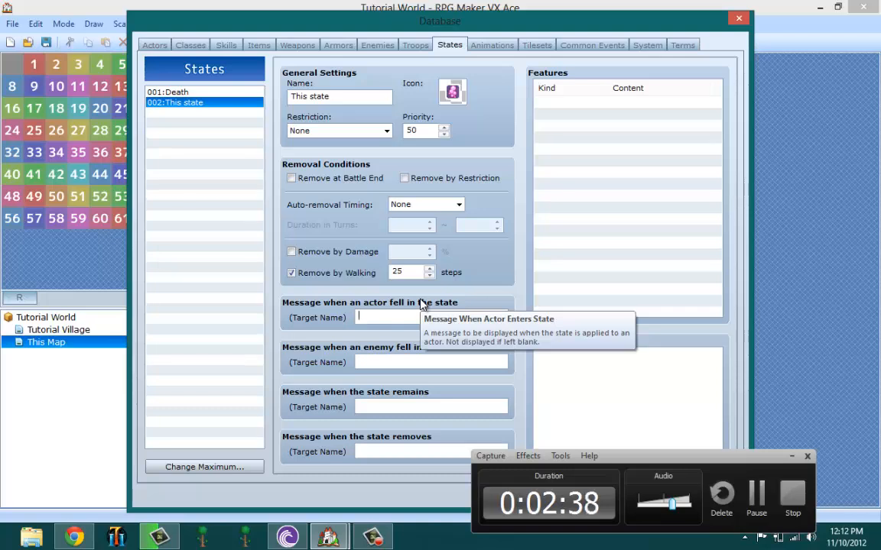
{"action": "mouse_move", "coordinate": [359, 234]}
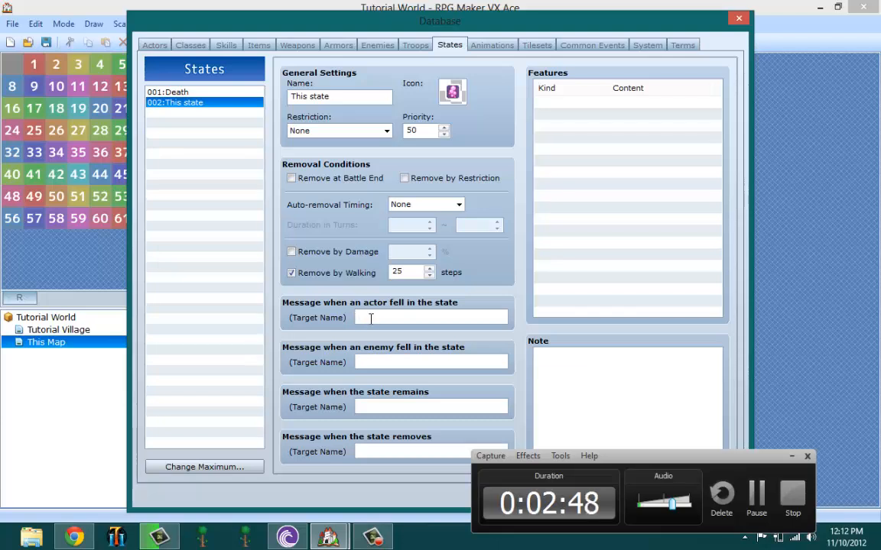
{"action": "mouse_move", "coordinate": [394, 329]}
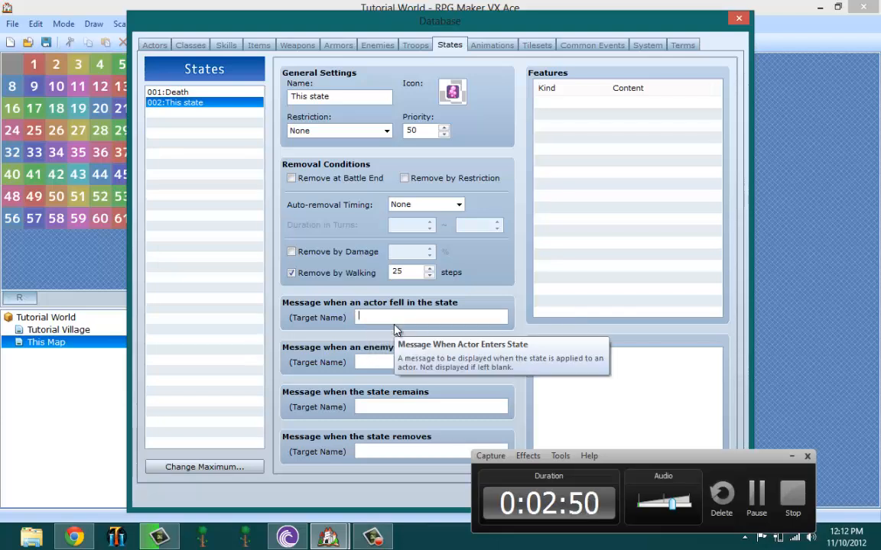
{"action": "mouse_move", "coordinate": [458, 203]}
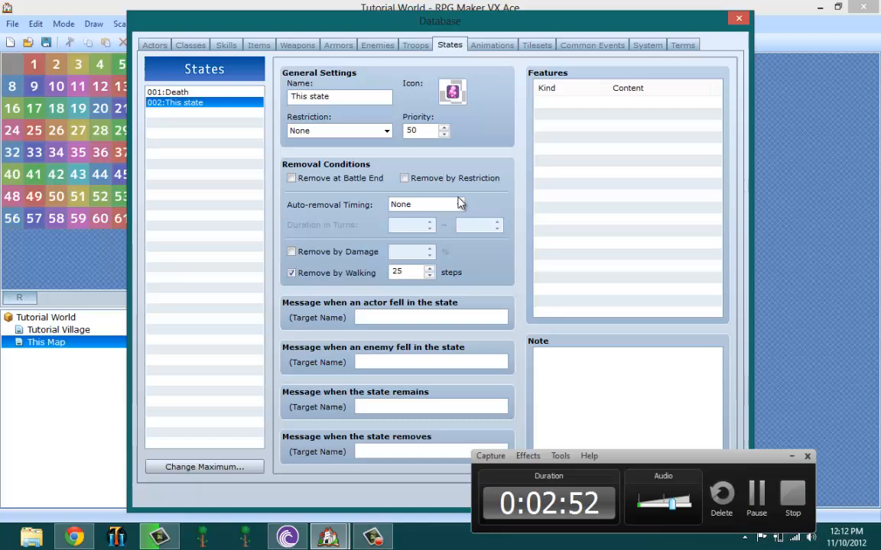
Enter 'Is now poisoned' for the actor and enemy messages and 'You're still poisoned' for remaining
{"action": "type", "text": "Is now"}
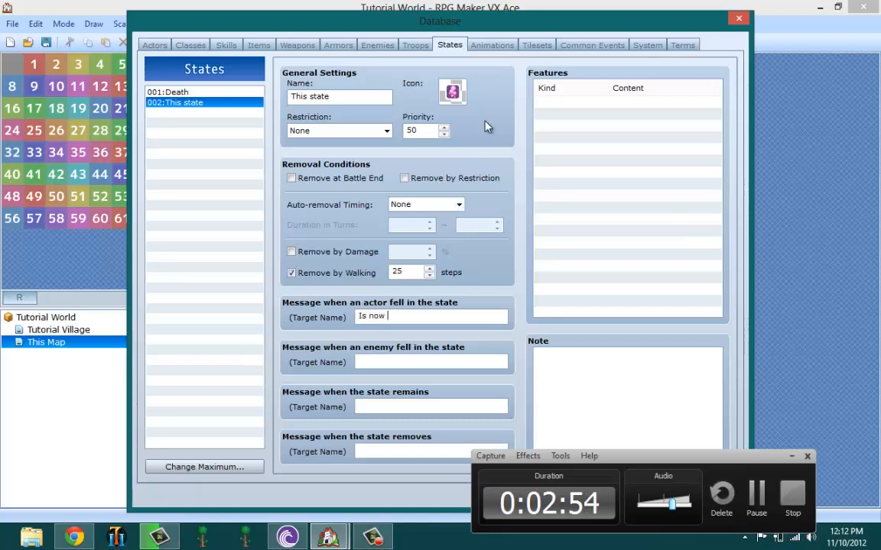
{"action": "type", "text": "poisoned"}
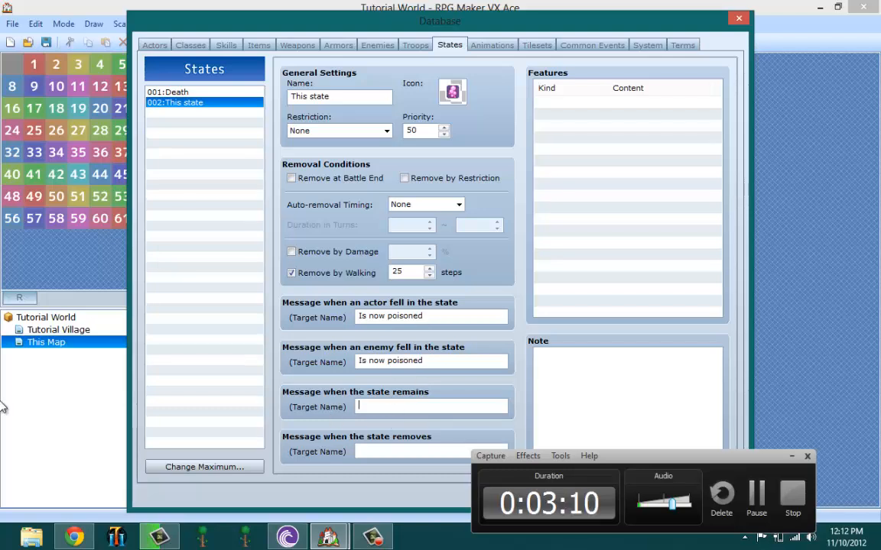
{"action": "type", "text": "You're"}
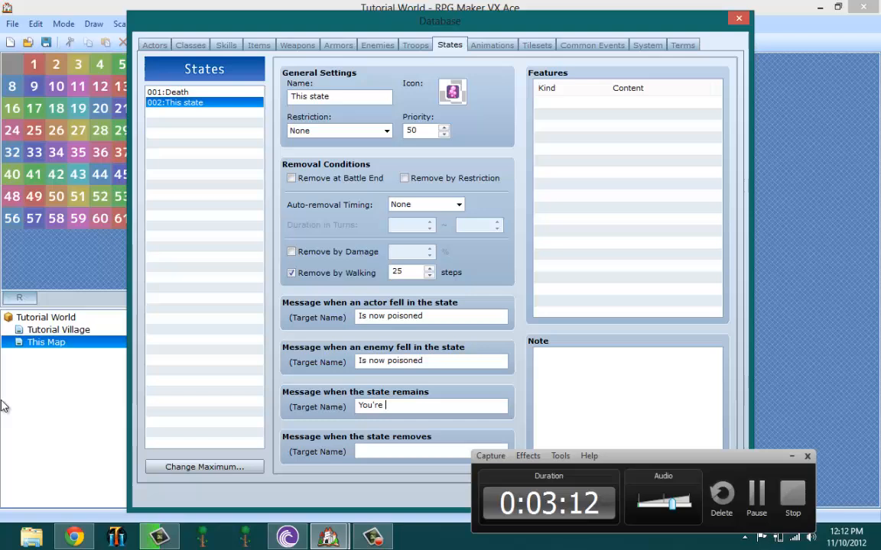
{"action": "type", "text": "still poisoned"}
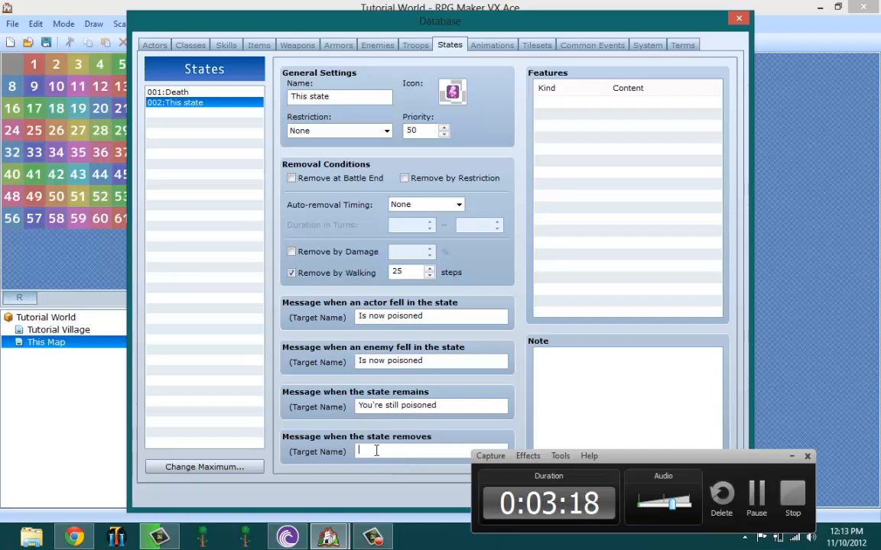
{"action": "mouse_move", "coordinate": [375, 451]}
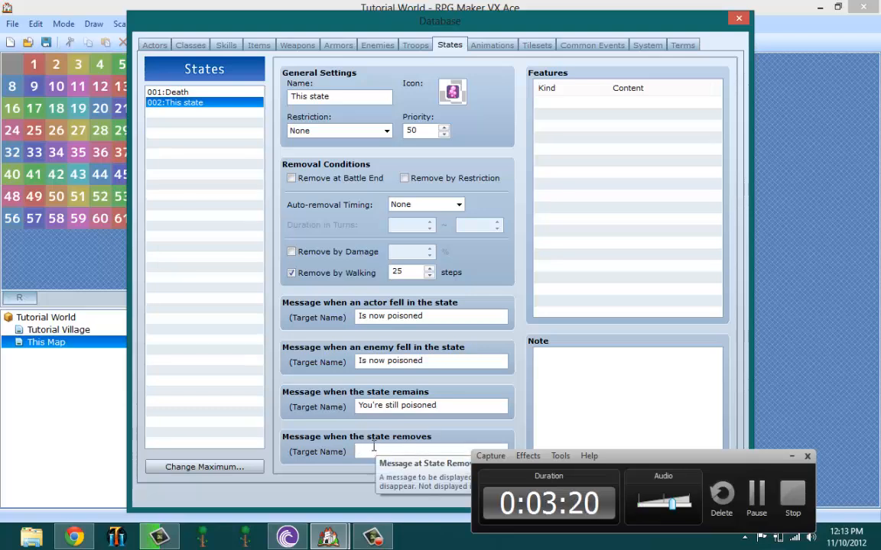
Enter 'The Poison no longer remains' as the state's removal message
{"action": "type", "text": "The"}
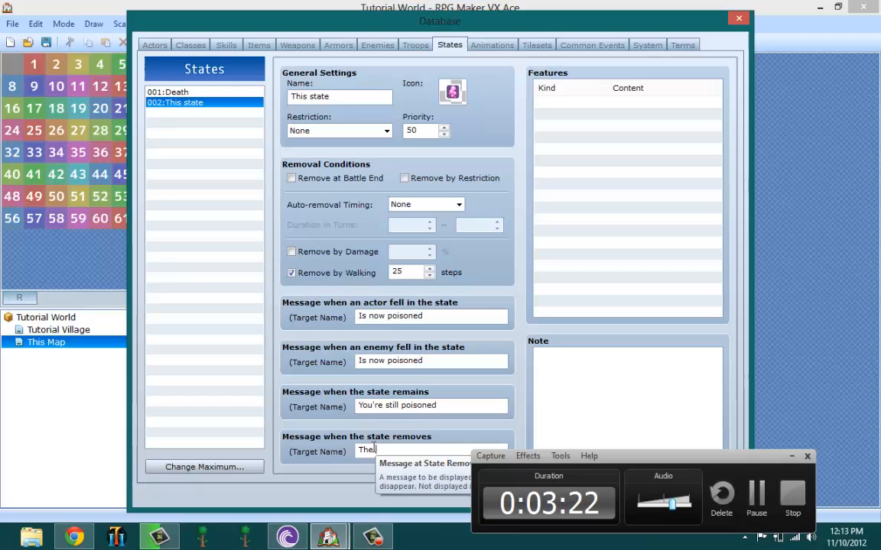
{"action": "type", "text": "Poison no lin"}
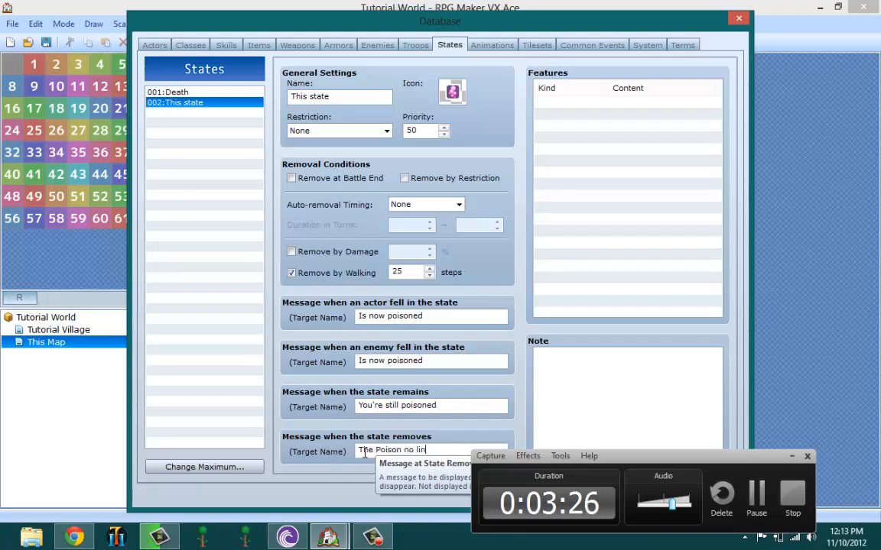
{"action": "key", "text": "Backspace"}
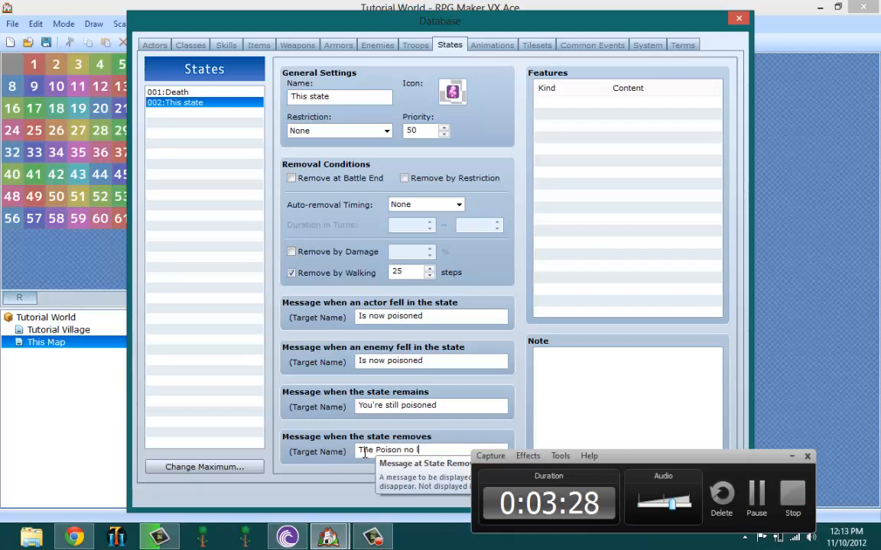
{"action": "type", "text": "longer remains"}
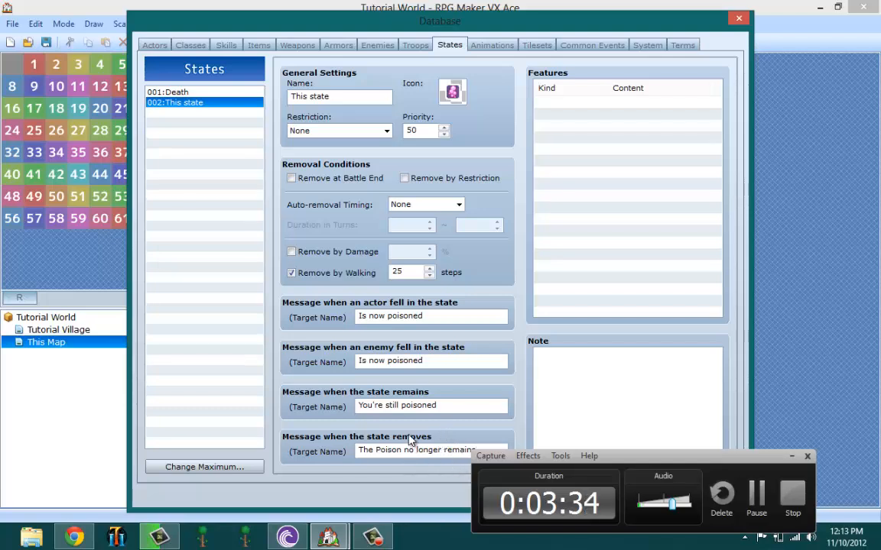
{"action": "mouse_move", "coordinate": [346, 397]}
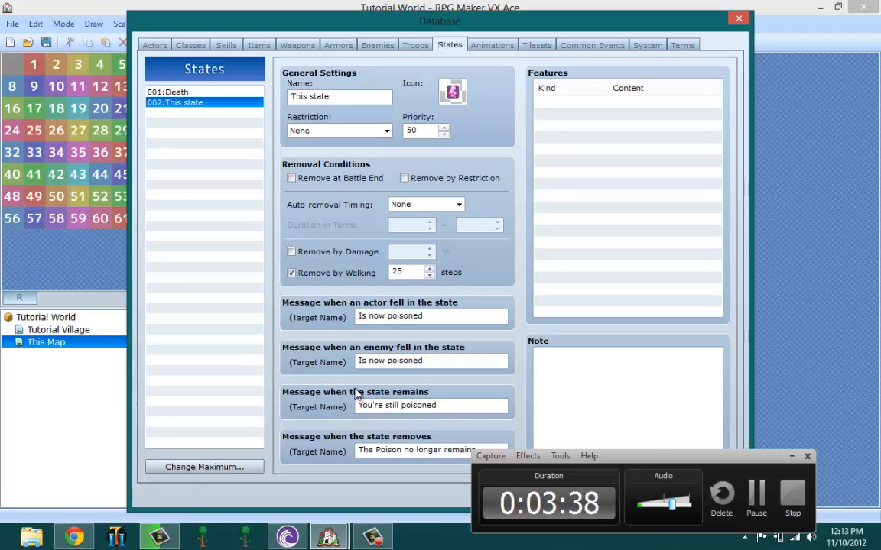
{"action": "mouse_move", "coordinate": [313, 359]}
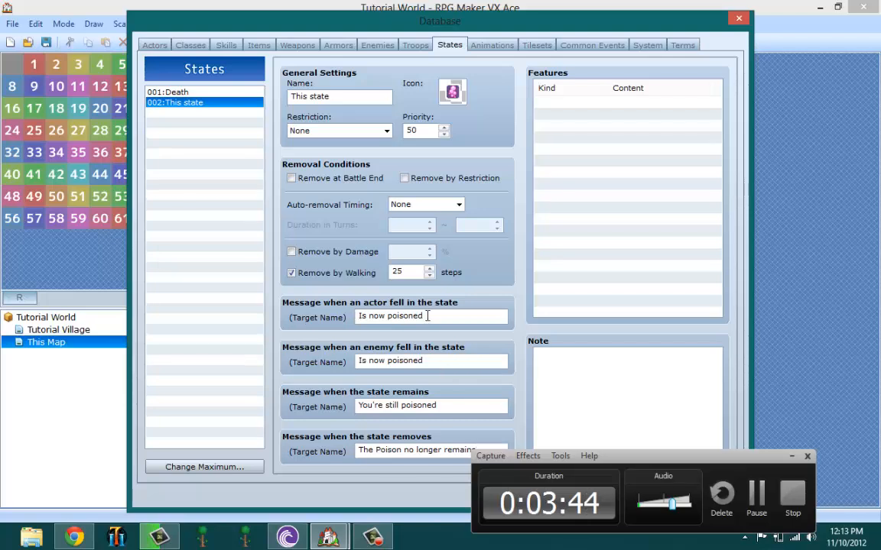
{"action": "triple_click", "coordinate": [389, 315]}
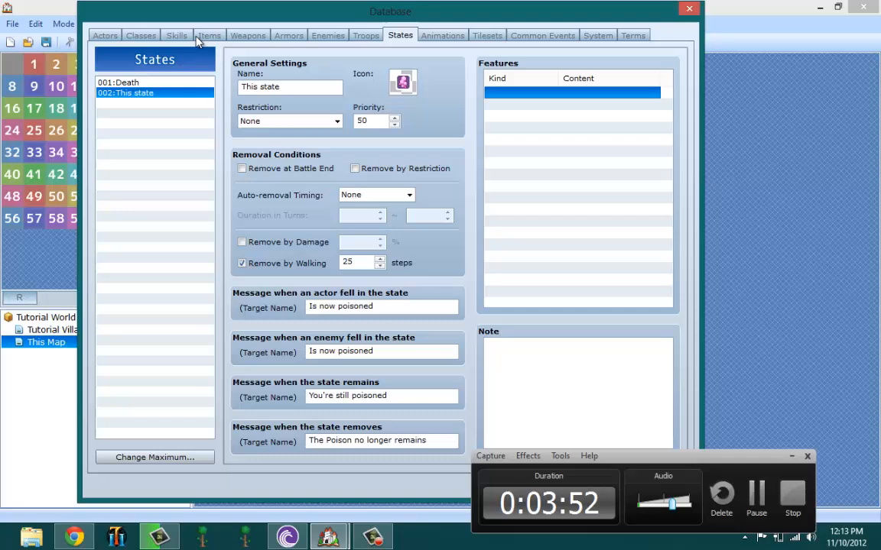
{"action": "mouse_move", "coordinate": [247, 43]}
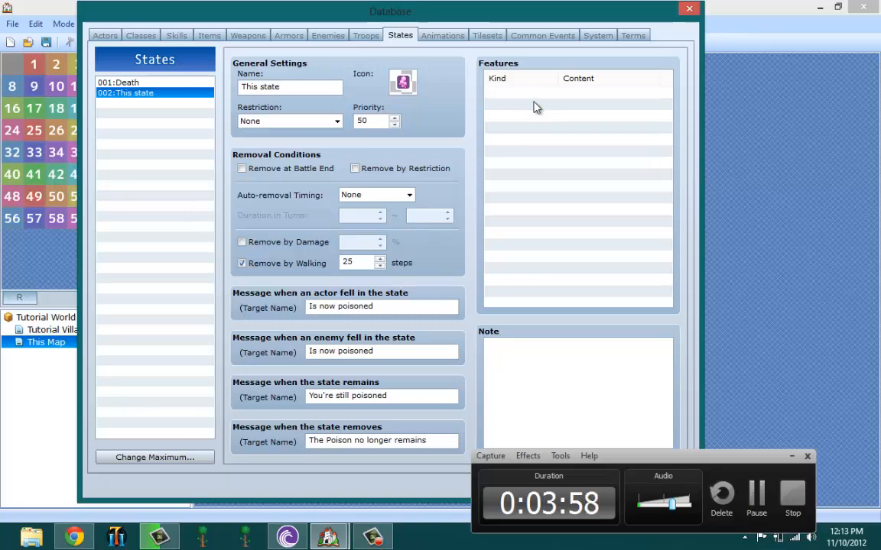
Add a new feature for the state and choose Ex-Parameter HRG in the Param settings
{"action": "right_click", "coordinate": [536, 88]}
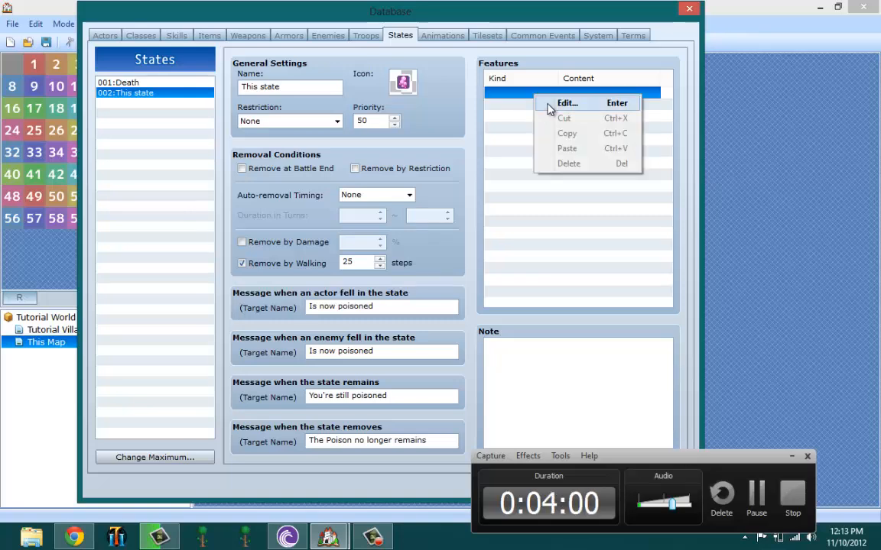
{"action": "left_click", "coordinate": [566, 102]}
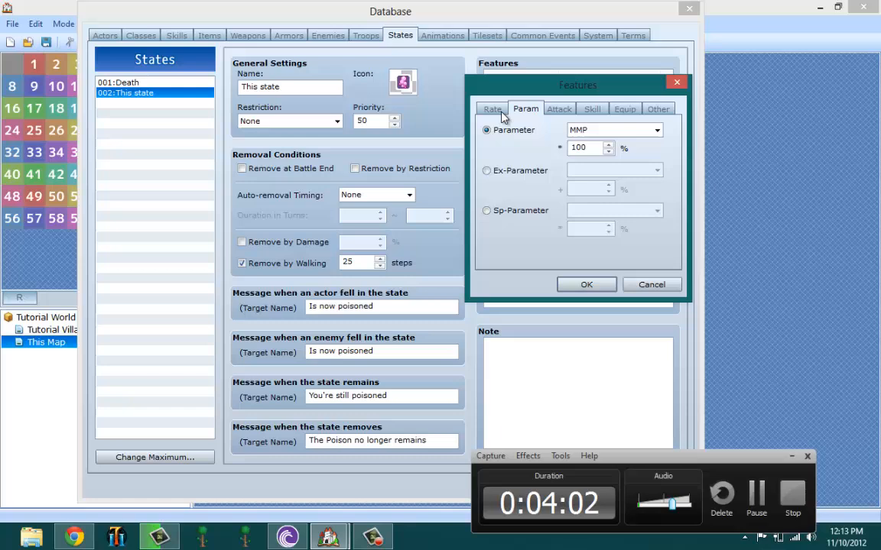
{"action": "left_click", "coordinate": [492, 109]}
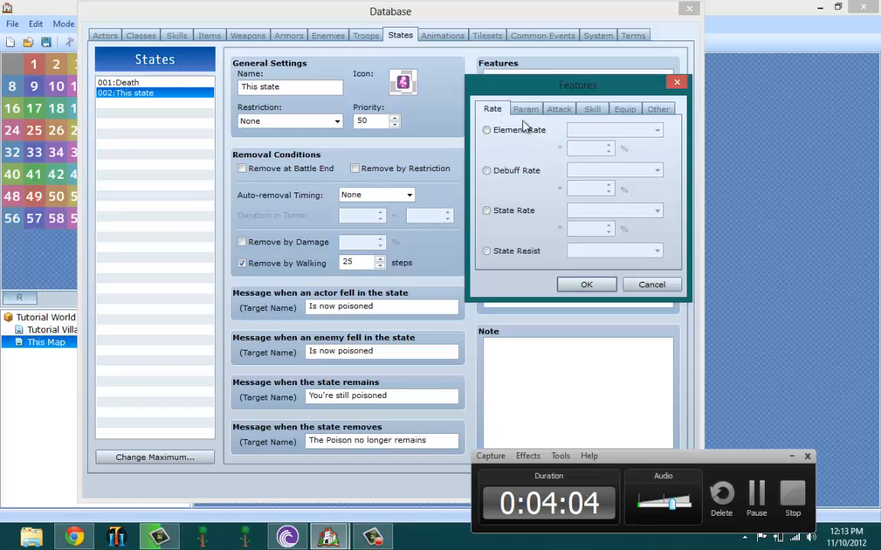
{"action": "left_click", "coordinate": [560, 109]}
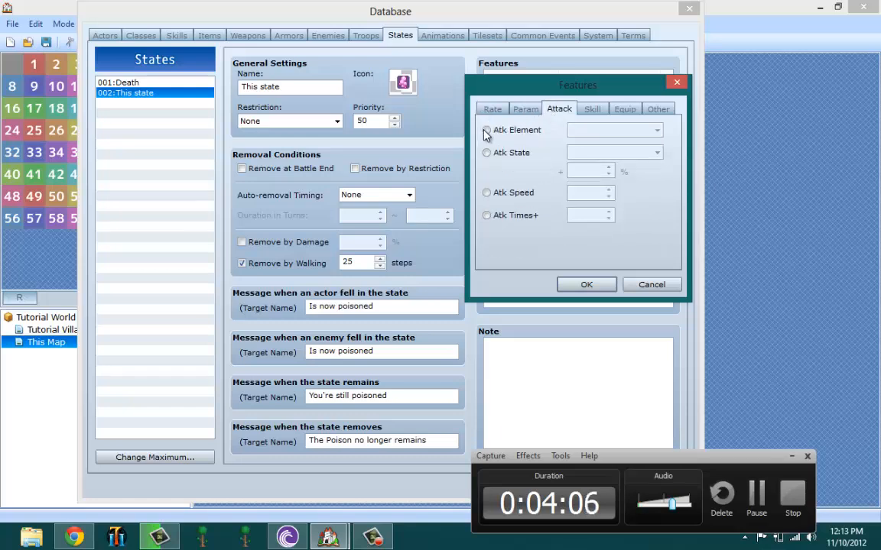
{"action": "left_click", "coordinate": [526, 108]}
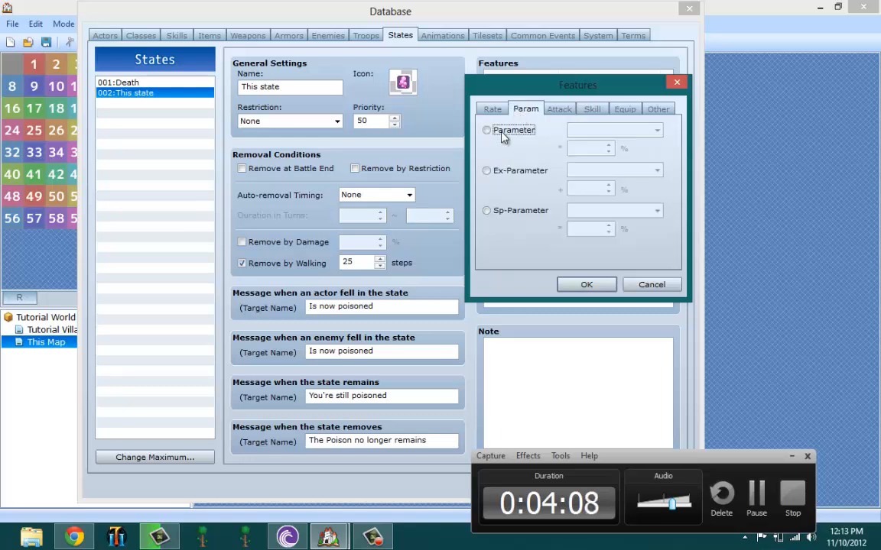
{"action": "left_click", "coordinate": [615, 128]}
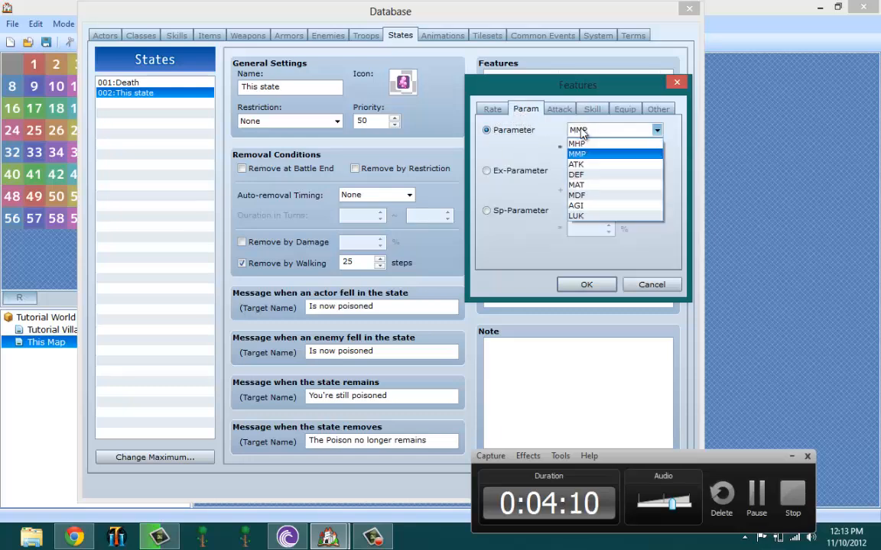
{"action": "left_click", "coordinate": [486, 172]}
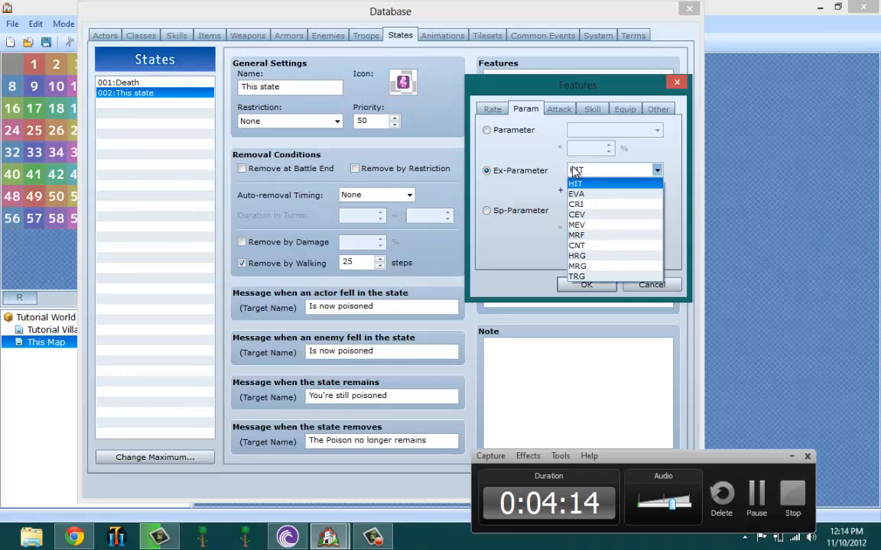
{"action": "left_click", "coordinate": [575, 183]}
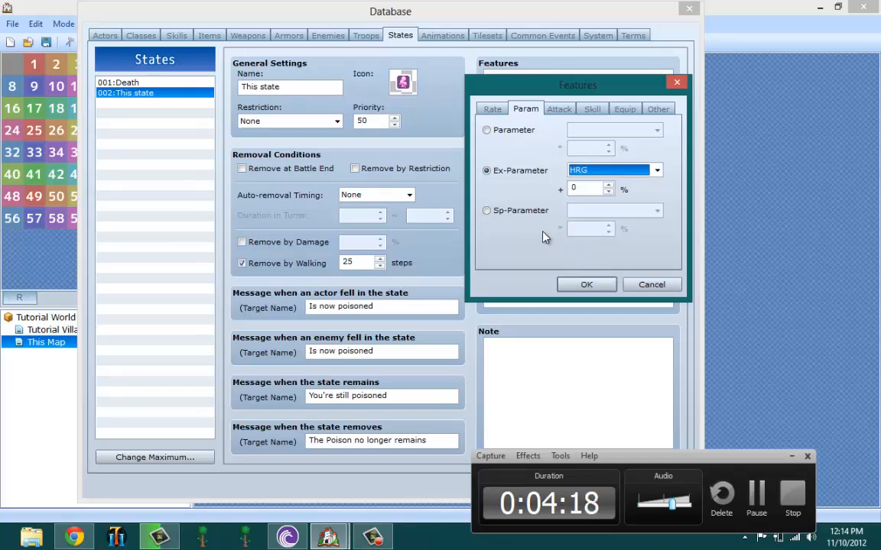
Browse the Attack, Other and Equip feature categories, returning to the HRG ex-parameter
{"action": "left_click", "coordinate": [559, 107]}
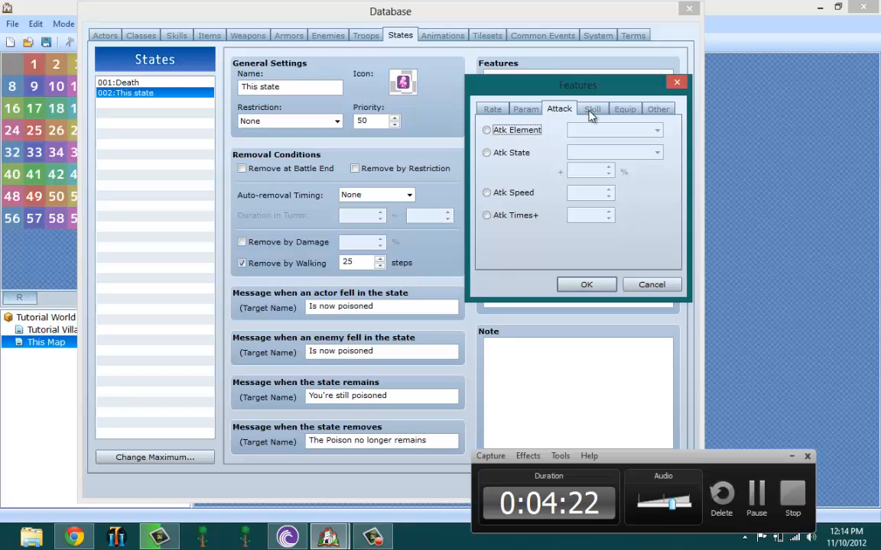
{"action": "left_click", "coordinate": [658, 107]}
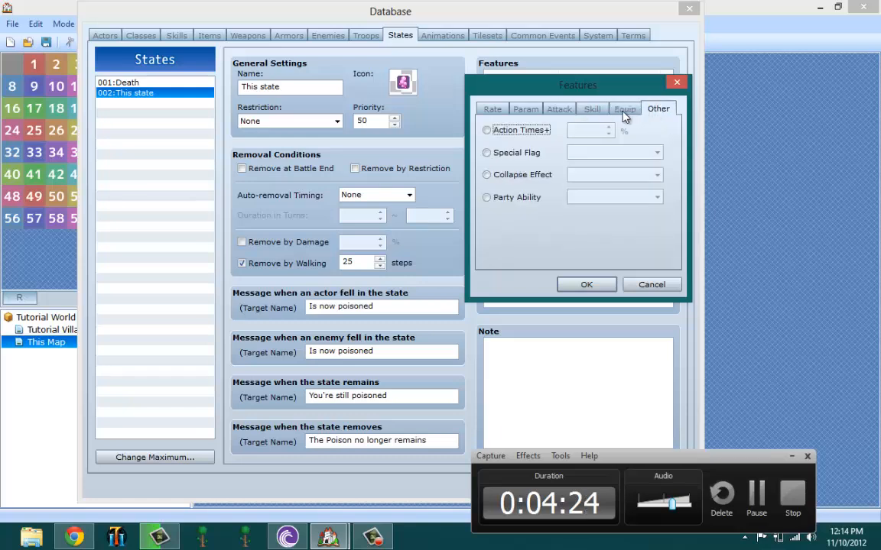
{"action": "left_click", "coordinate": [624, 108]}
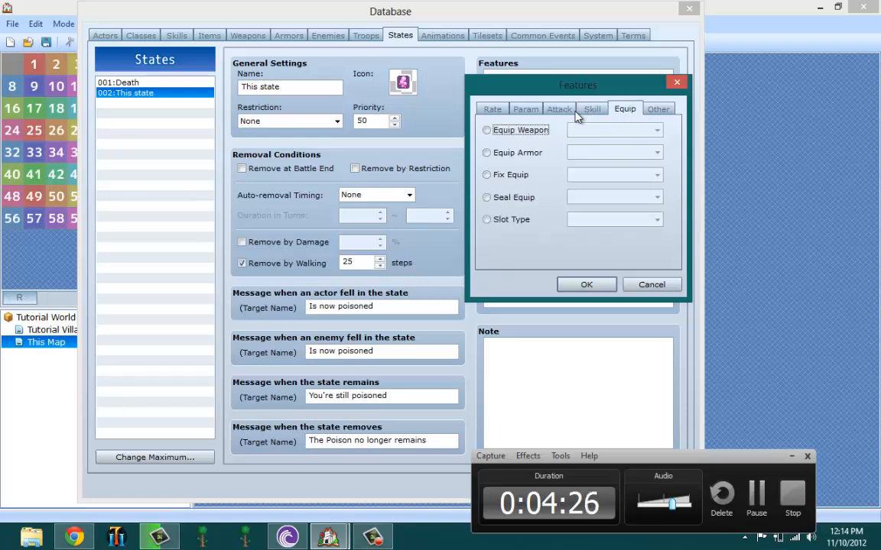
{"action": "left_click", "coordinate": [559, 109]}
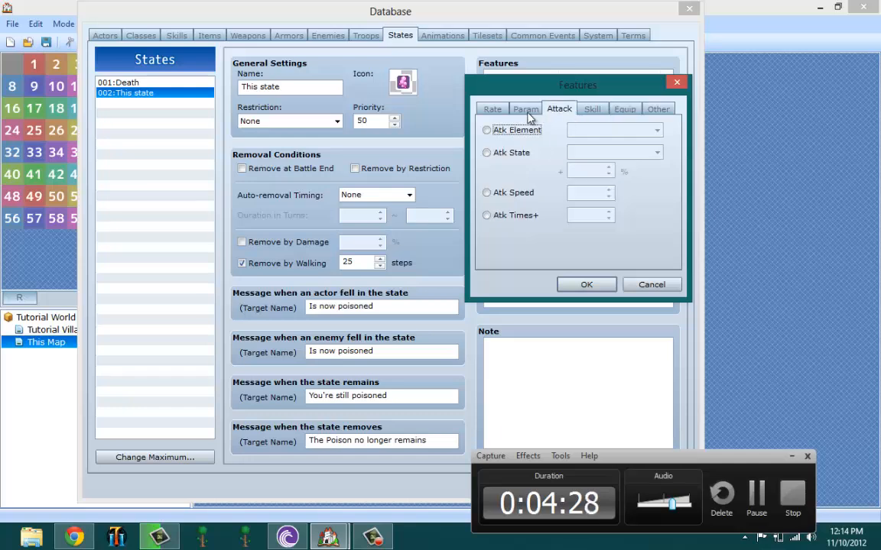
{"action": "left_click", "coordinate": [526, 109]}
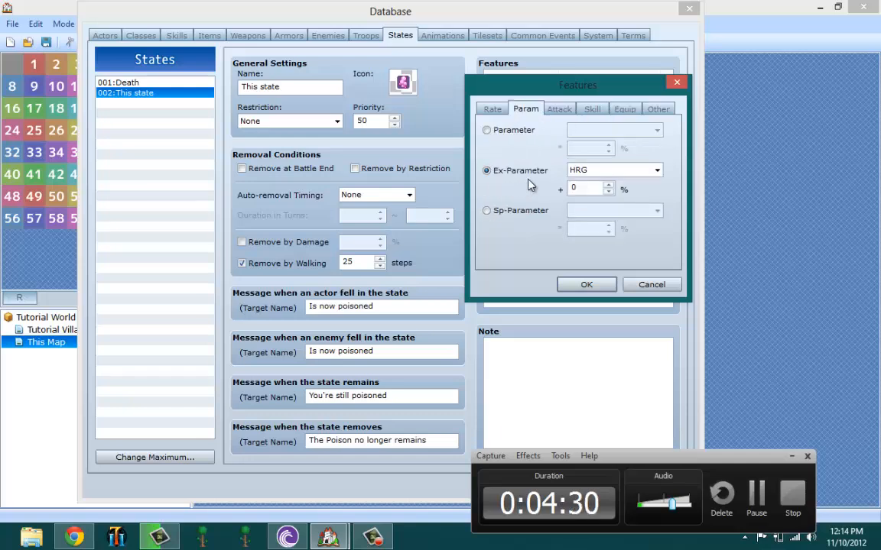
Set the HRG ex-parameter to -10% and add the feature to the poison state
{"action": "left_click", "coordinate": [654, 170]}
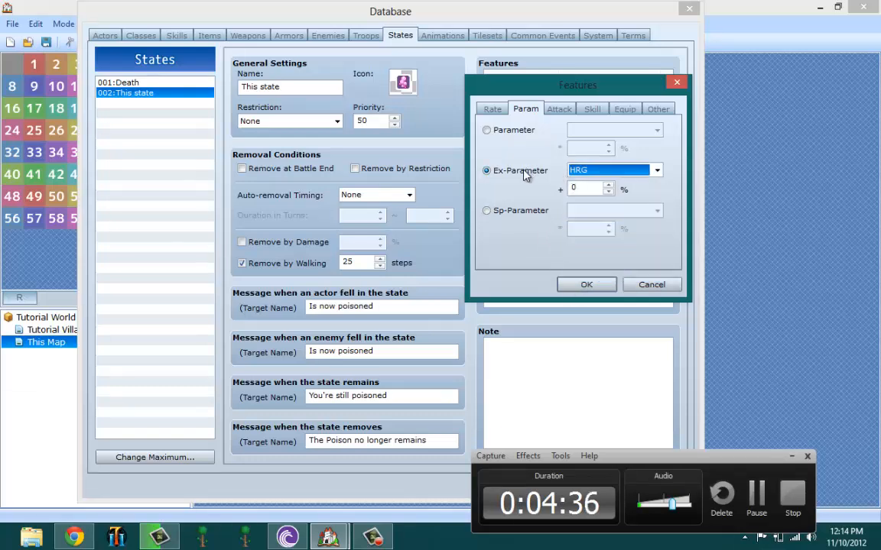
{"action": "mouse_move", "coordinate": [520, 169]}
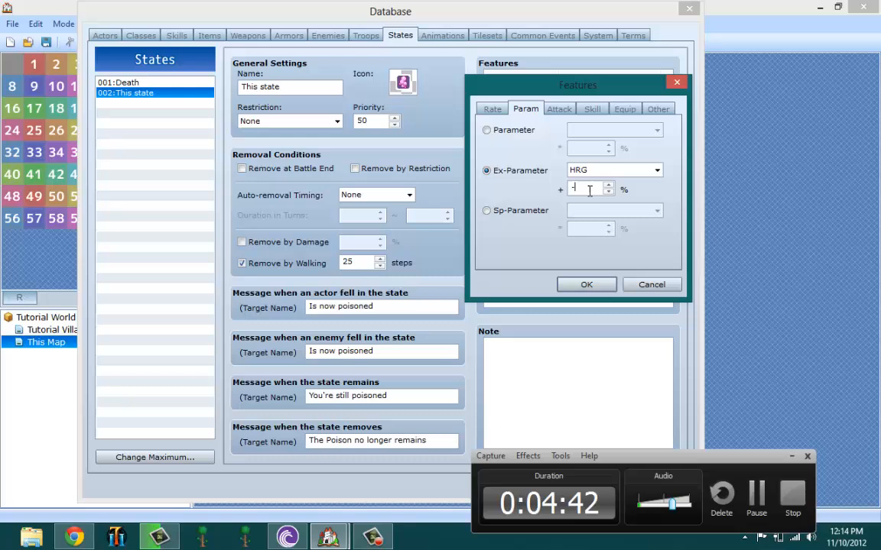
{"action": "type", "text": "-10"}
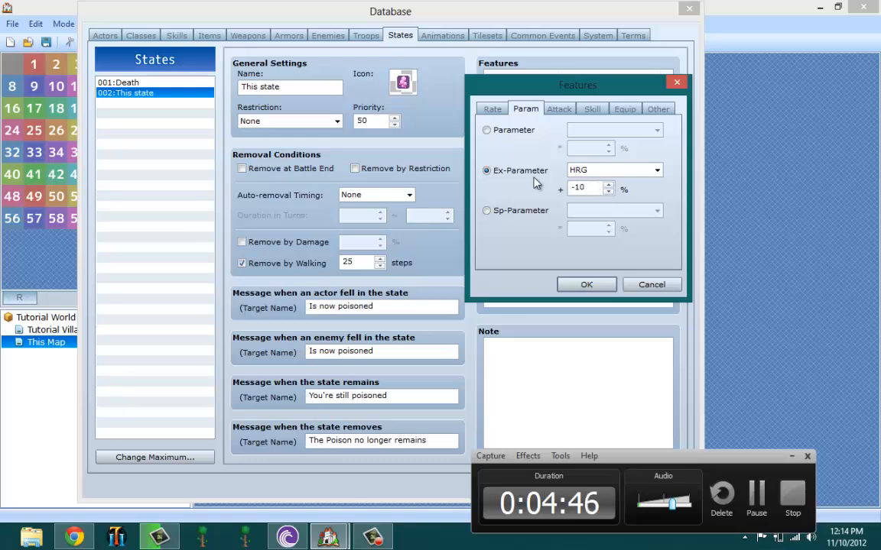
{"action": "left_click", "coordinate": [586, 284]}
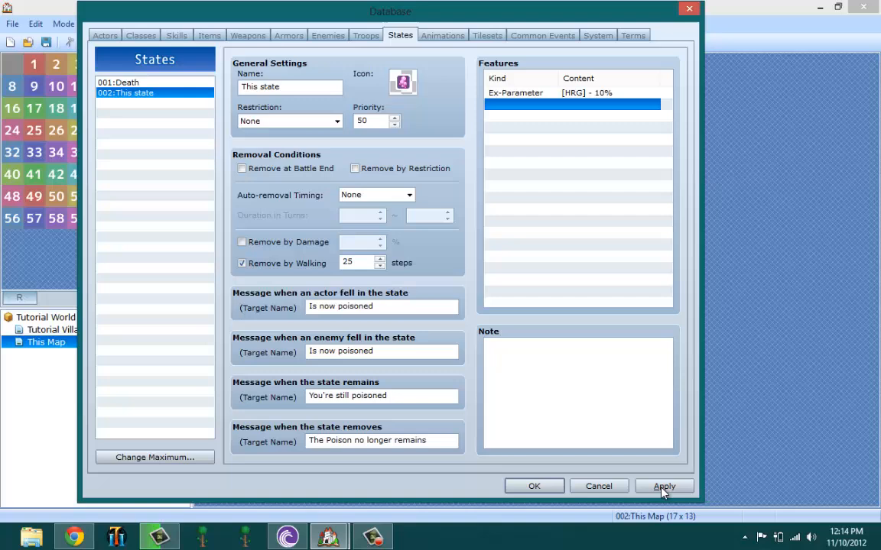
Apply the poison state's settings, including HRG -10%, to the database
{"action": "left_click", "coordinate": [664, 486]}
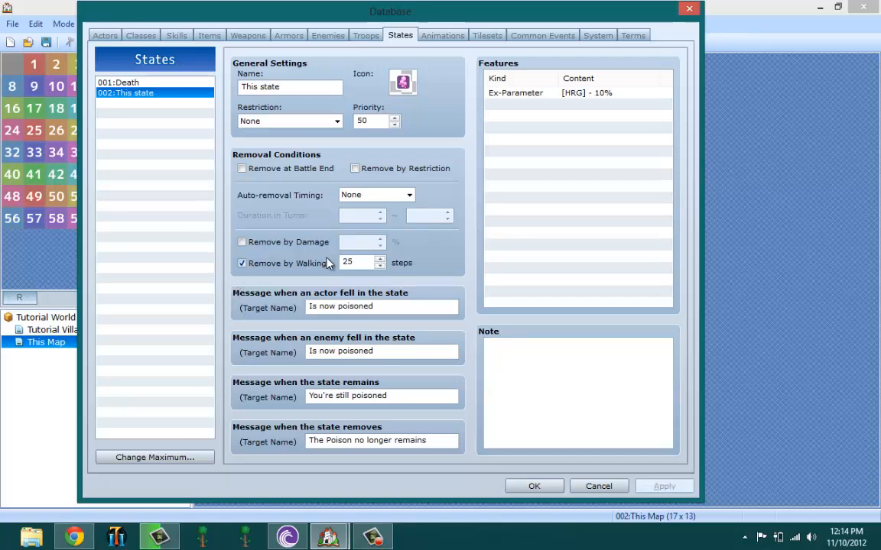
{"action": "mouse_move", "coordinate": [104, 302]}
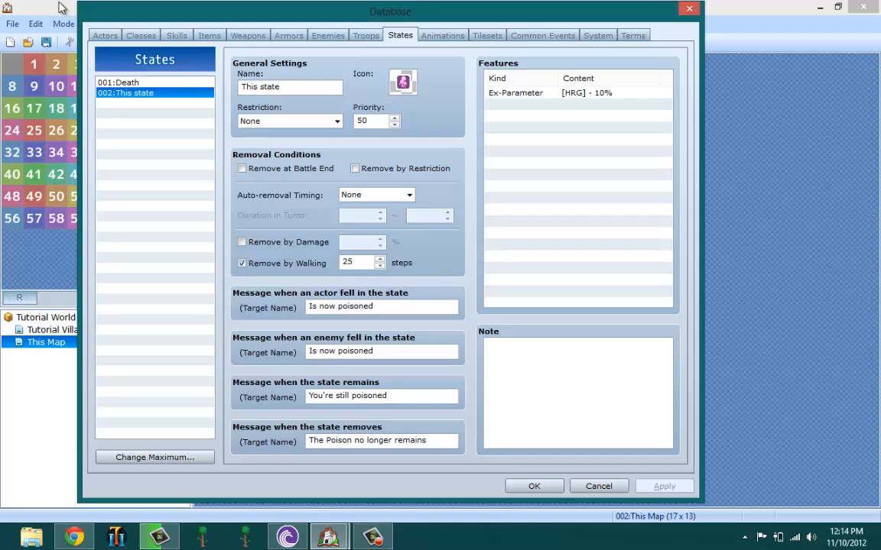
{"action": "mouse_move", "coordinate": [434, 43]}
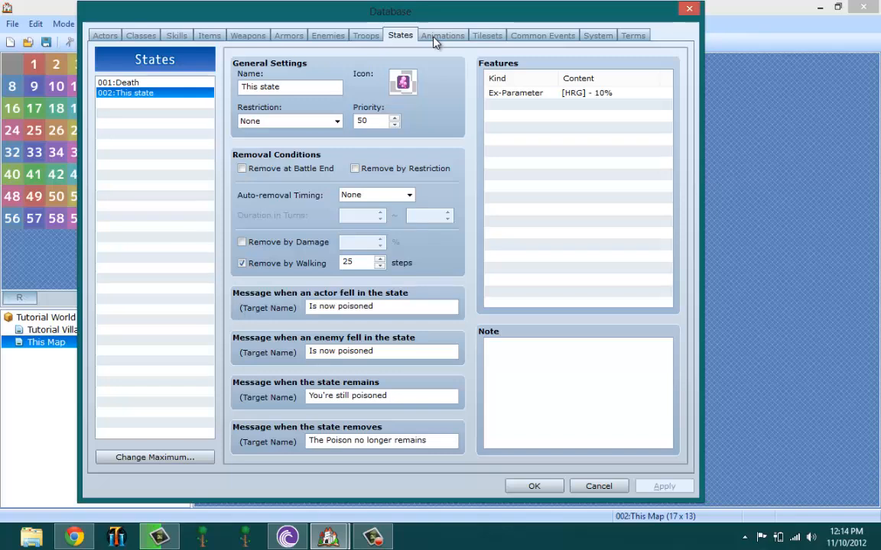
{"action": "mouse_move", "coordinate": [436, 43]}
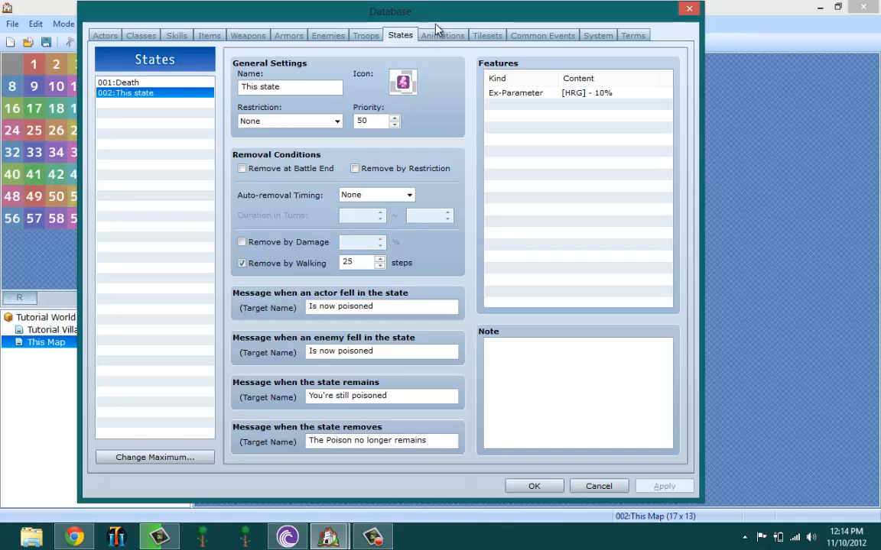